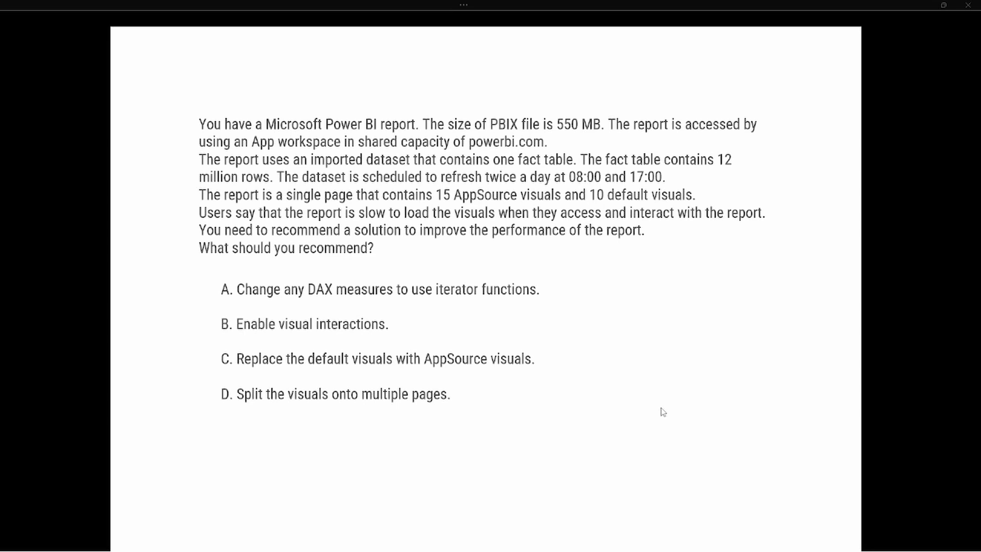
mouse_move(666, 390)
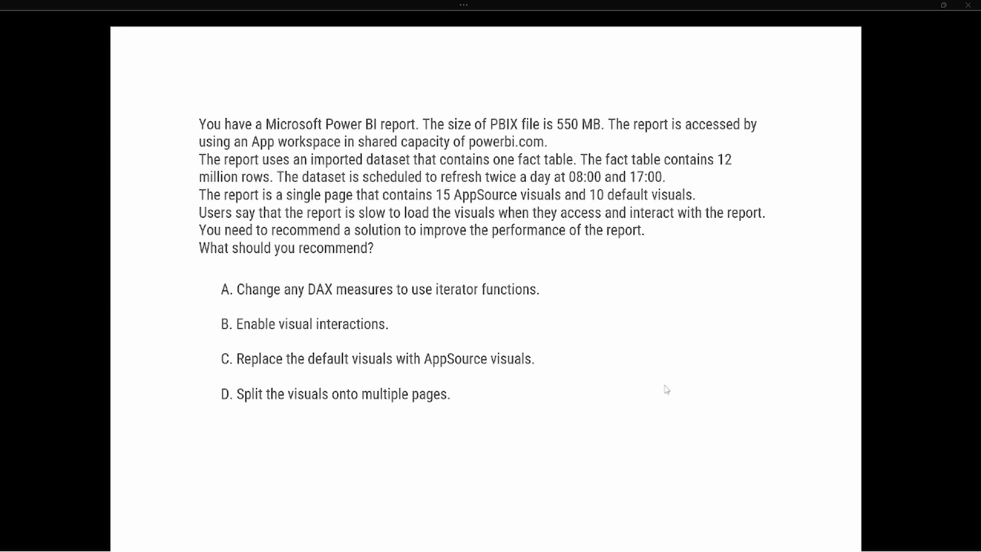
mouse_move(664, 371)
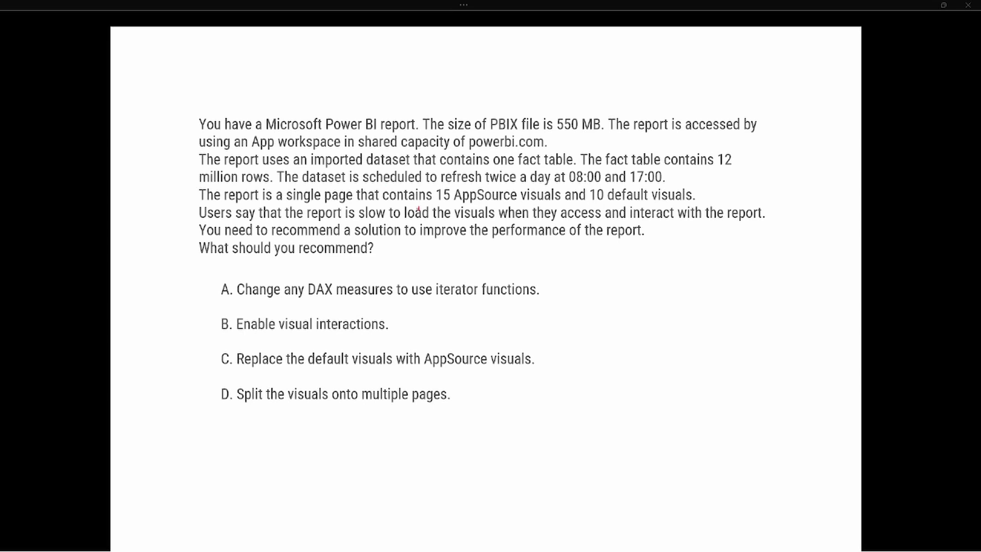
Underline the 15 and 10 visual counts and note the 25 visuals total in red.
drag(435, 203, 543, 204)
text(25 v)
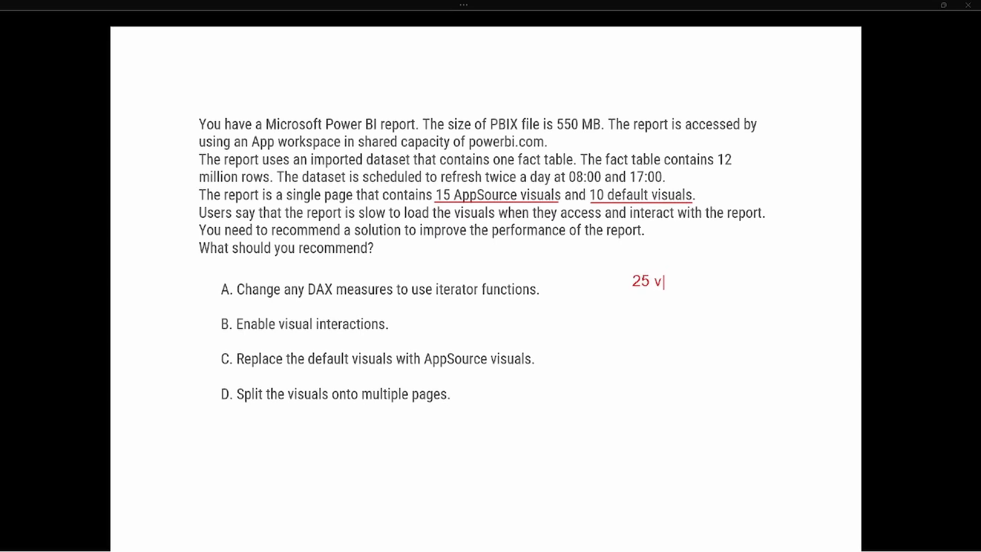
text(isuals)
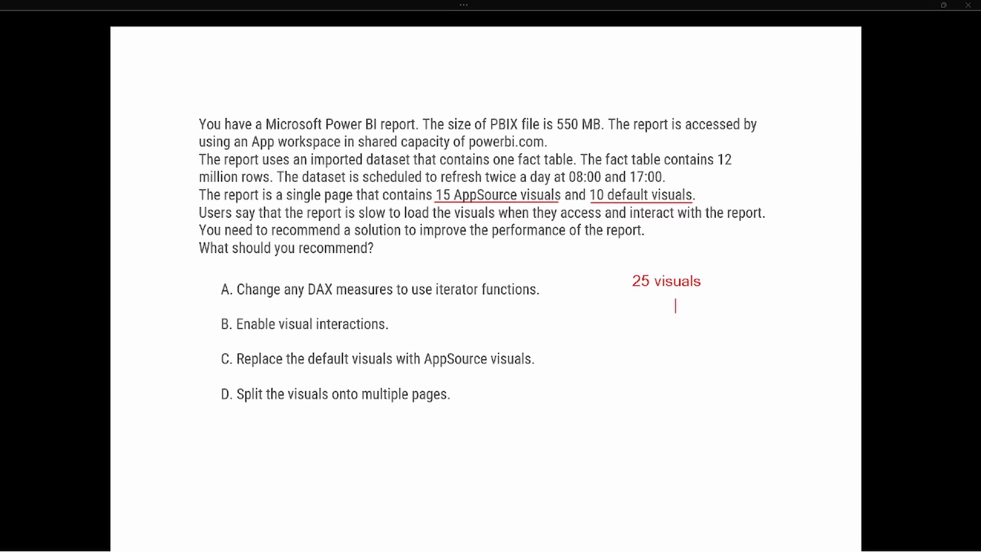
Add red notes 'slicer' and 'visualizations' on separate lines under the total.
text(slicer)
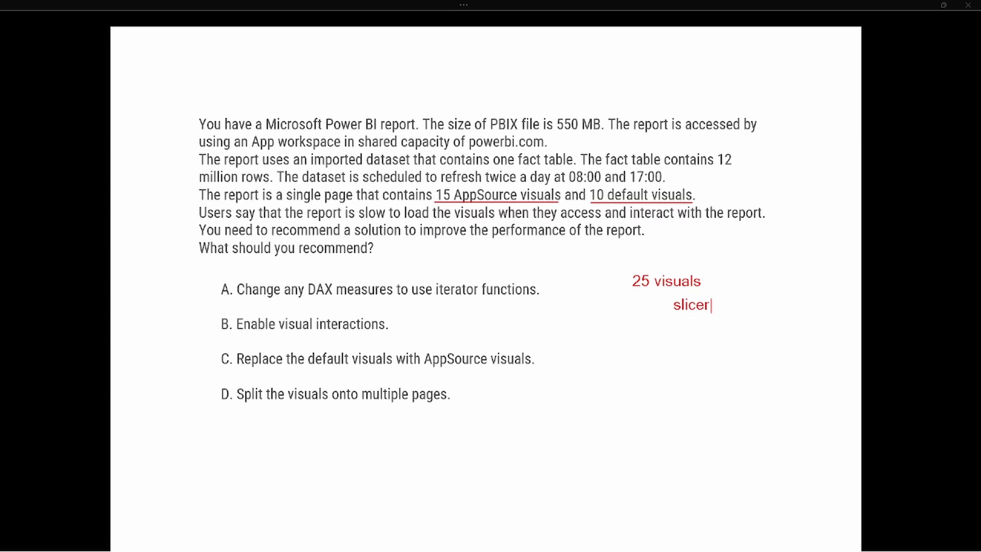
key(enter)
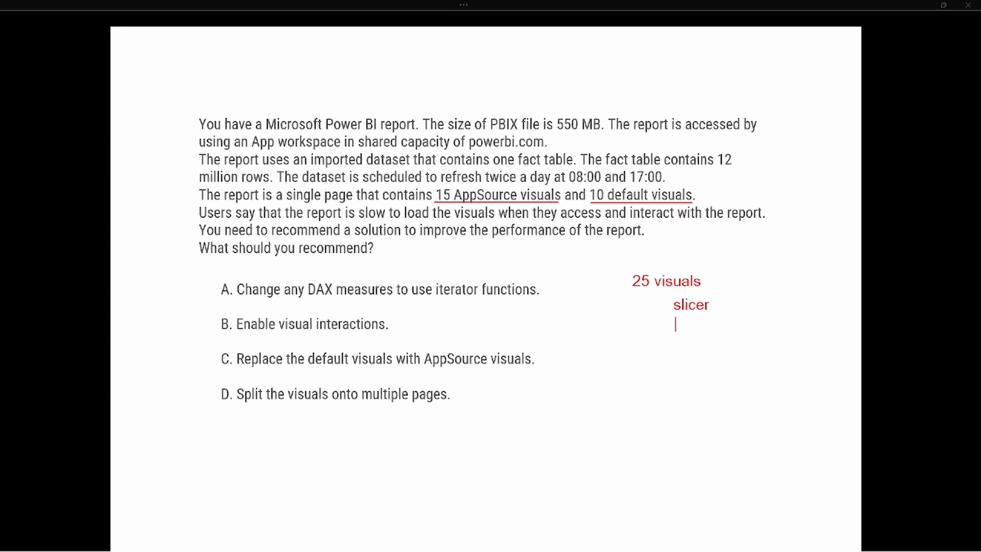
text(visu)
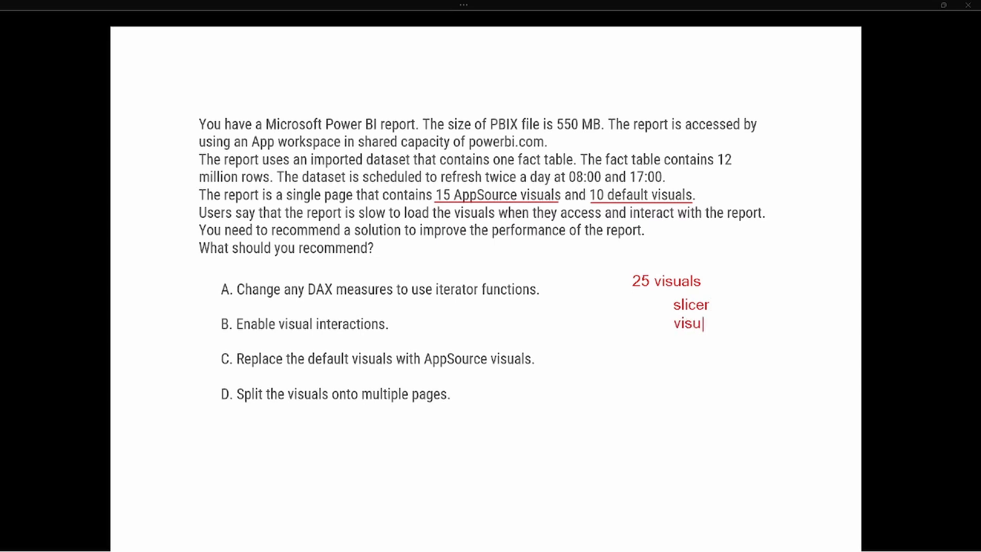
text(alization)
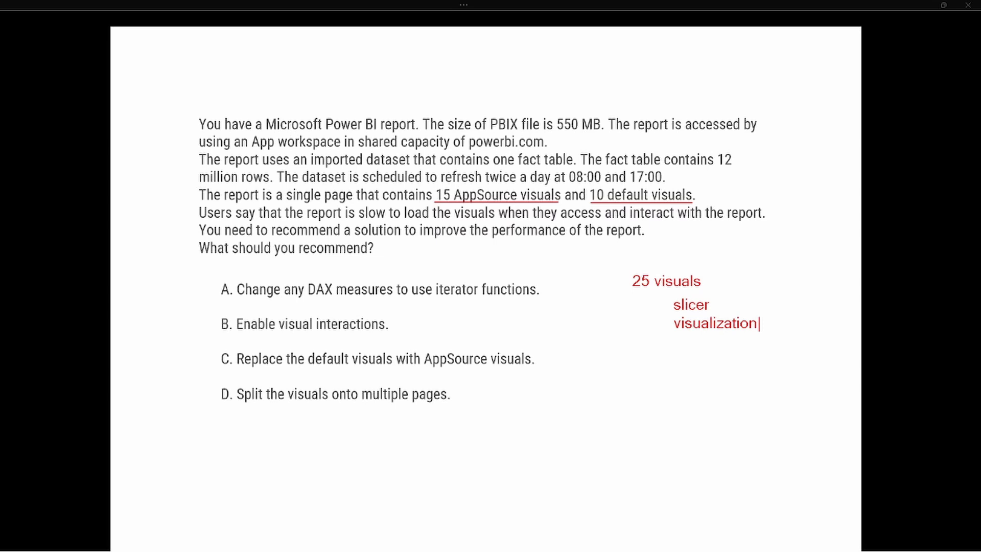
text(s)
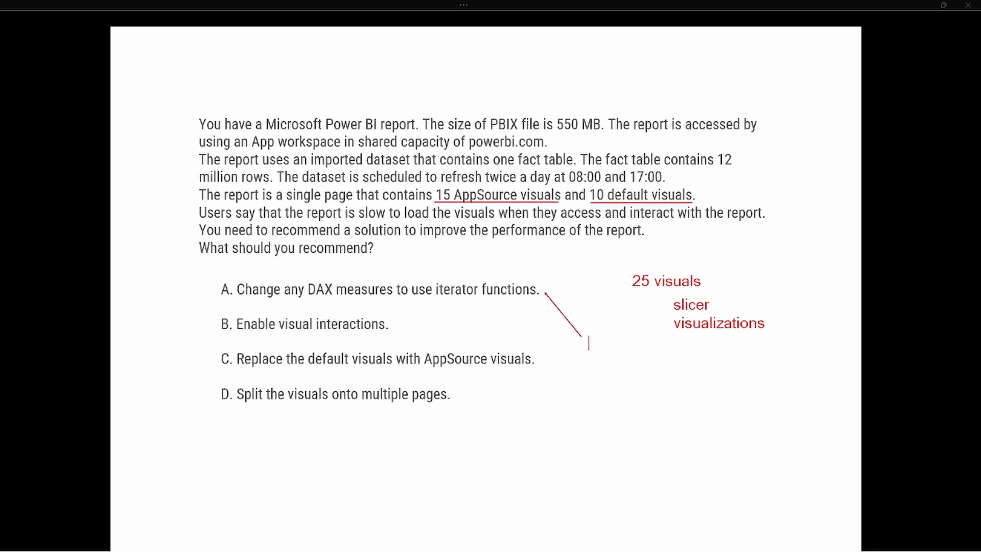
List the iterator functions any x, sumx, minx, max, countx in red beside option A's line.
text(any x)
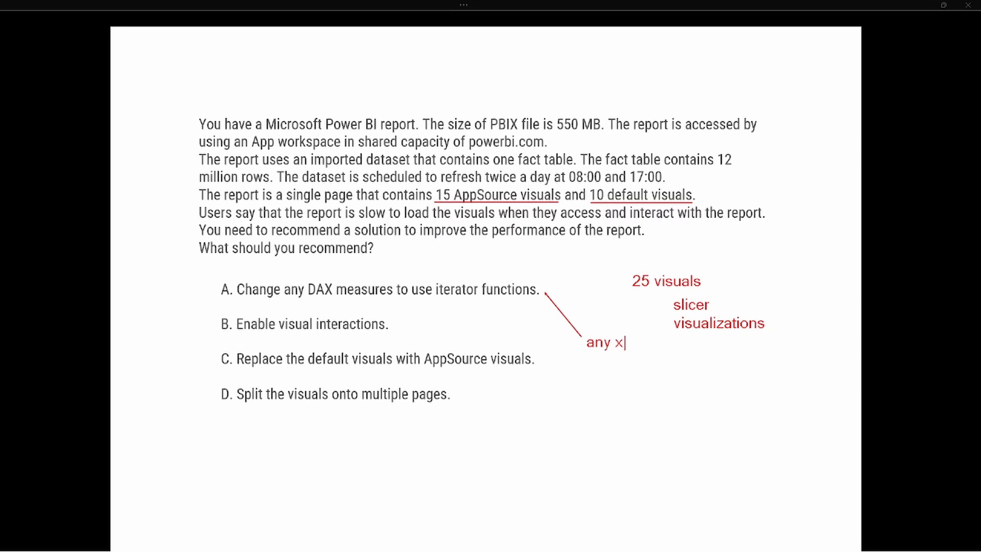
text(sumx)
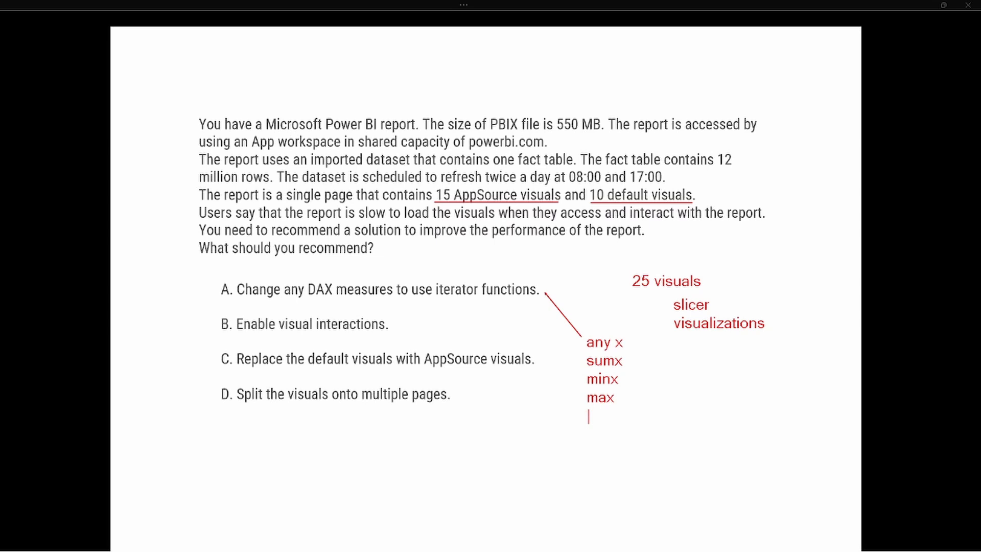
text(countx)
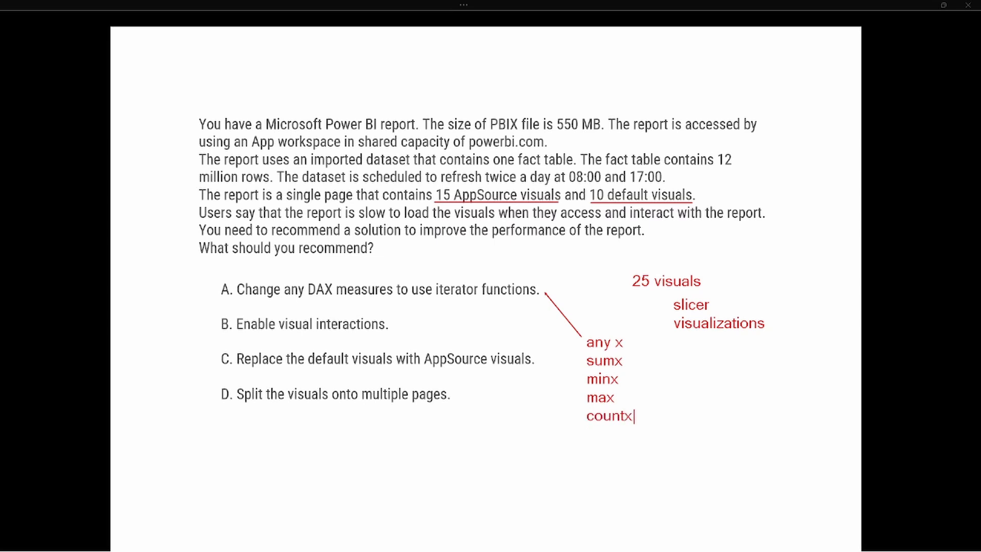